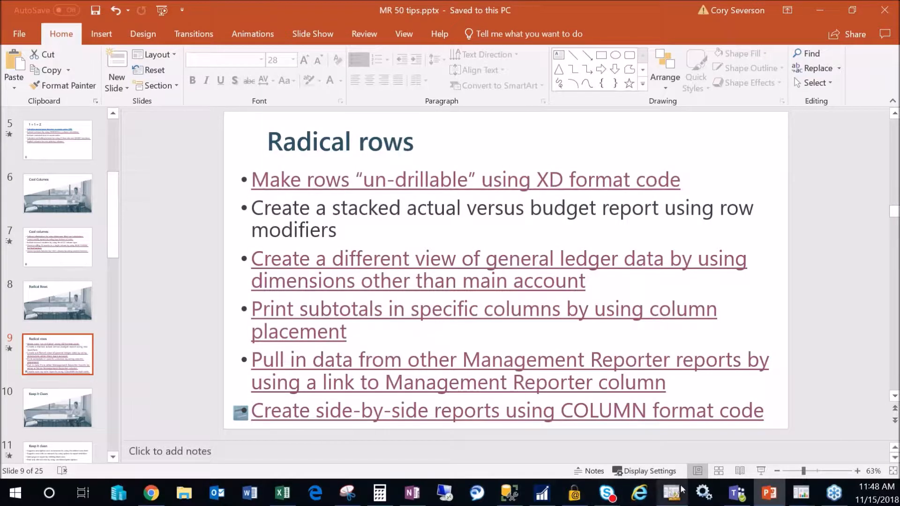
mouse_move(670, 493)
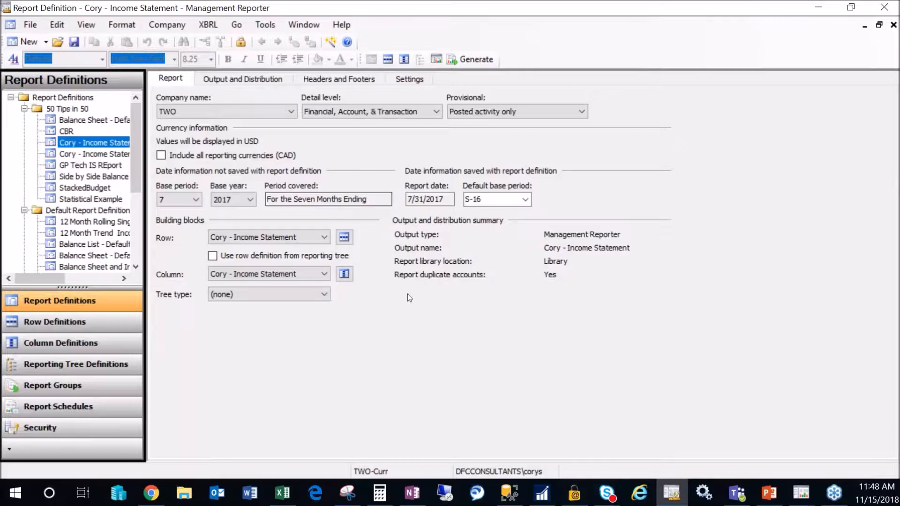
mouse_move(384, 315)
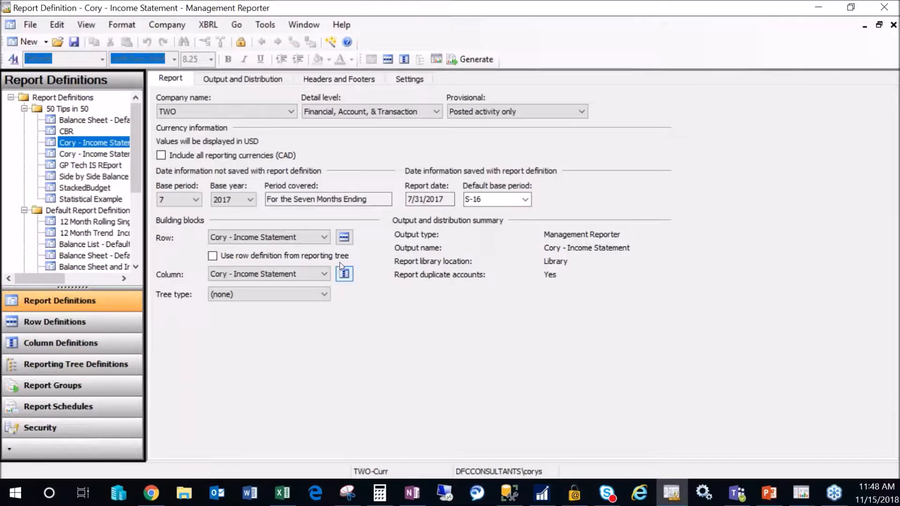
mouse_move(338, 146)
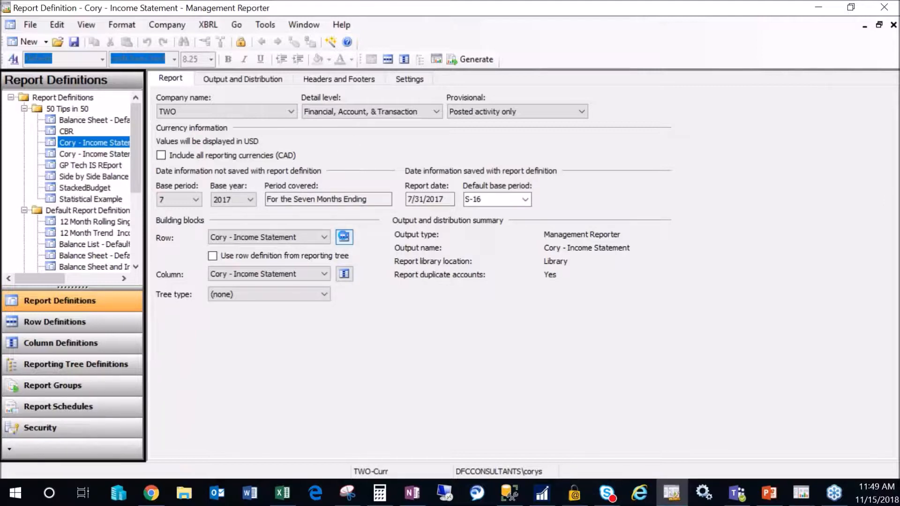
- Open the row definition from the Cory - Income Statement report's Row building block
click(54, 321)
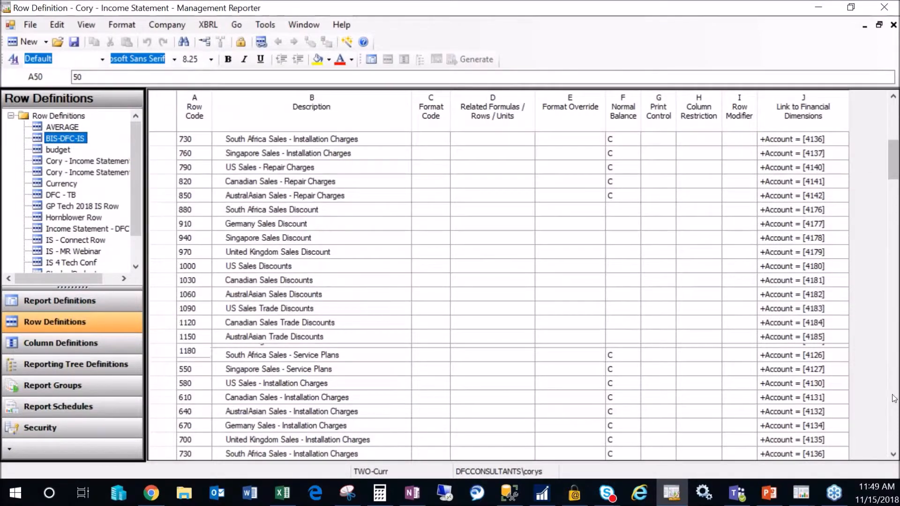
- Check the XD print control on the Salaries and Wages rows G2050 and G2080
scroll(down, 3)
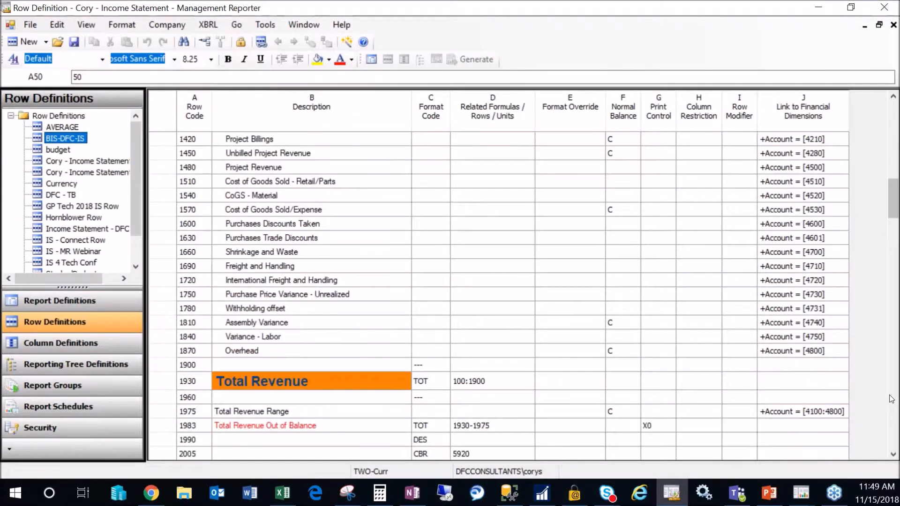
scroll(down, 3)
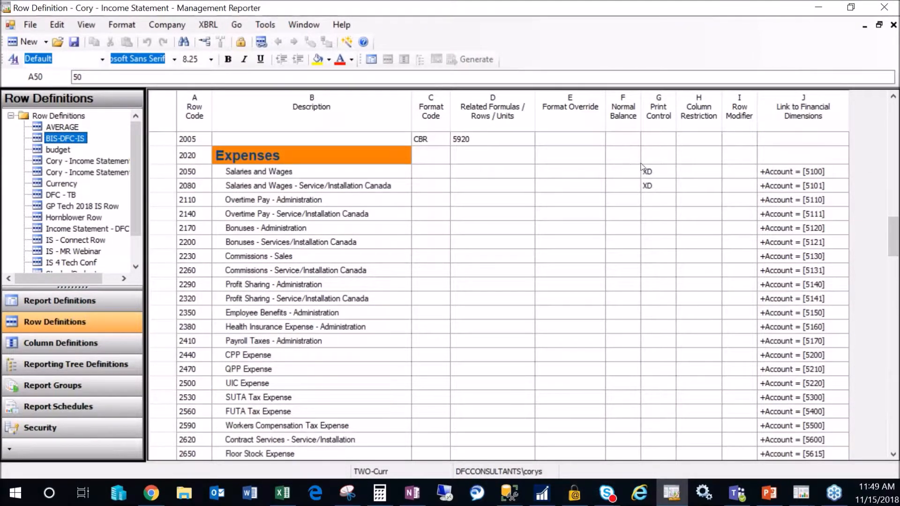
click(657, 172)
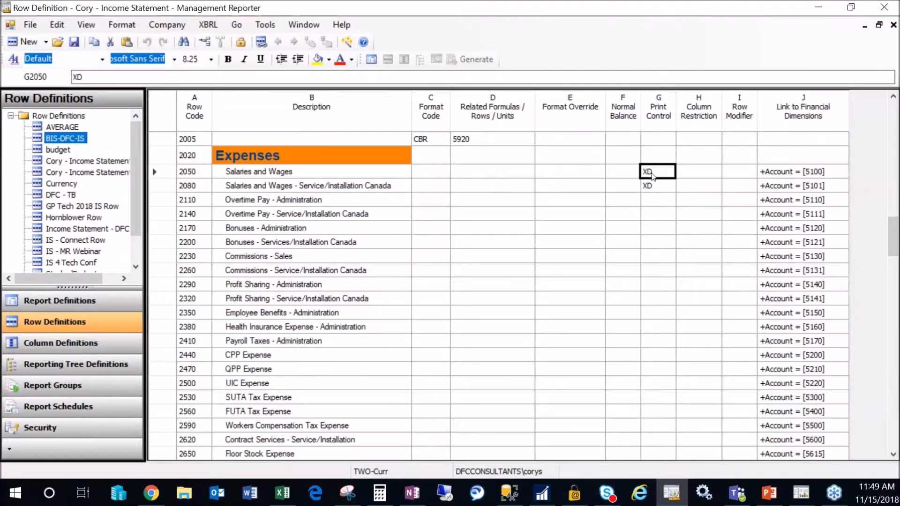
click(647, 186)
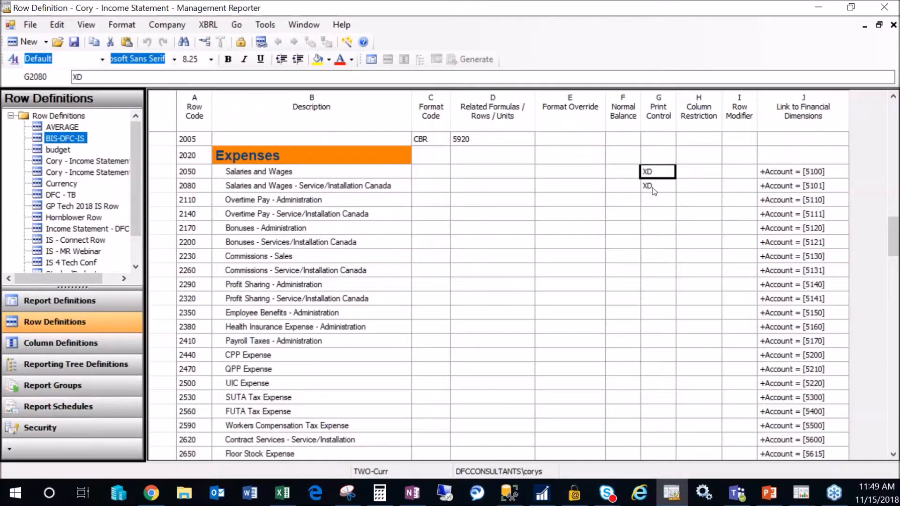
click(658, 171)
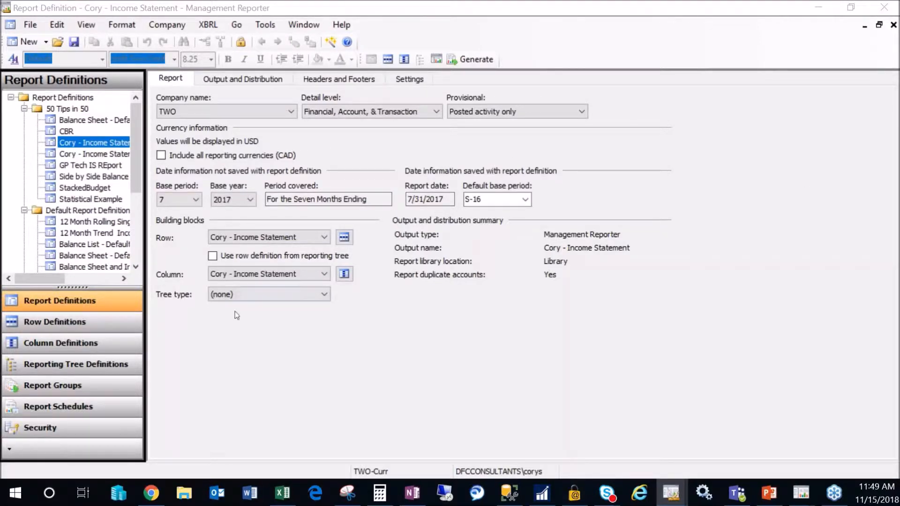
- Change the default base period from S-18 to S-19, four months ending 4/30/2017
click(491, 199)
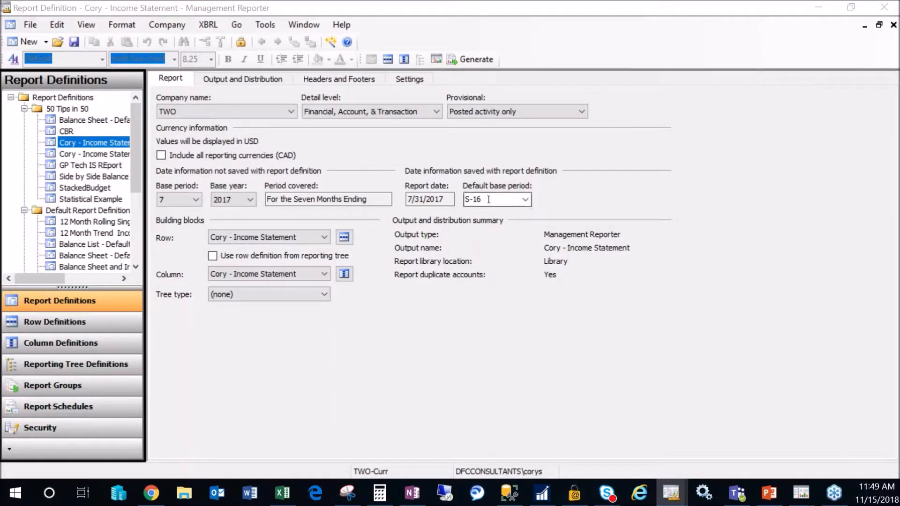
click(493, 200)
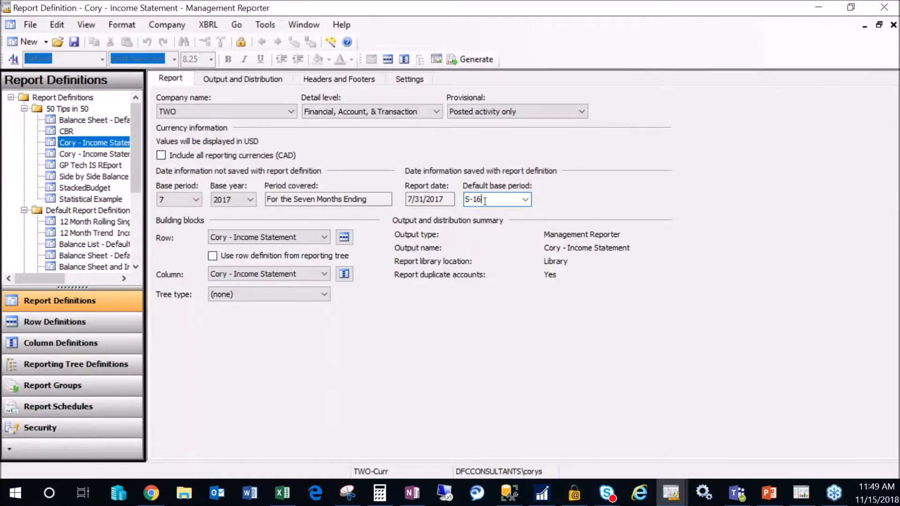
text(S-18)
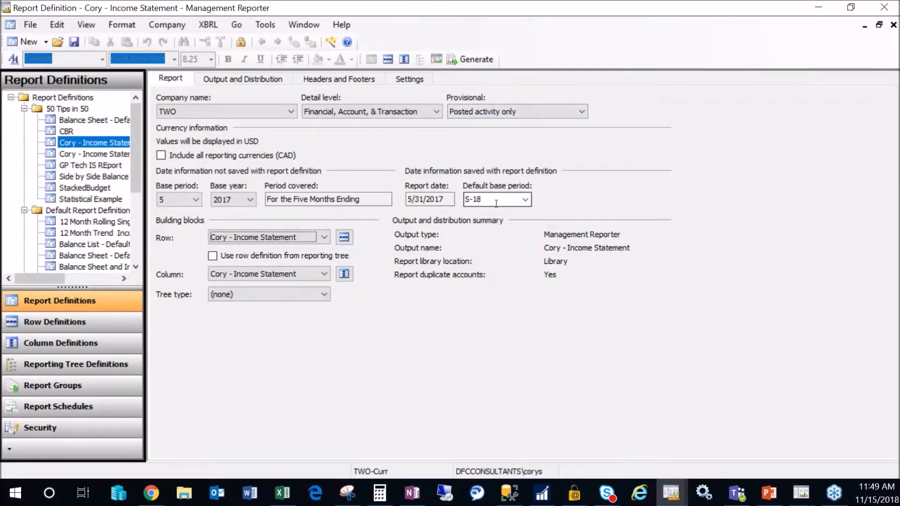
click(491, 199)
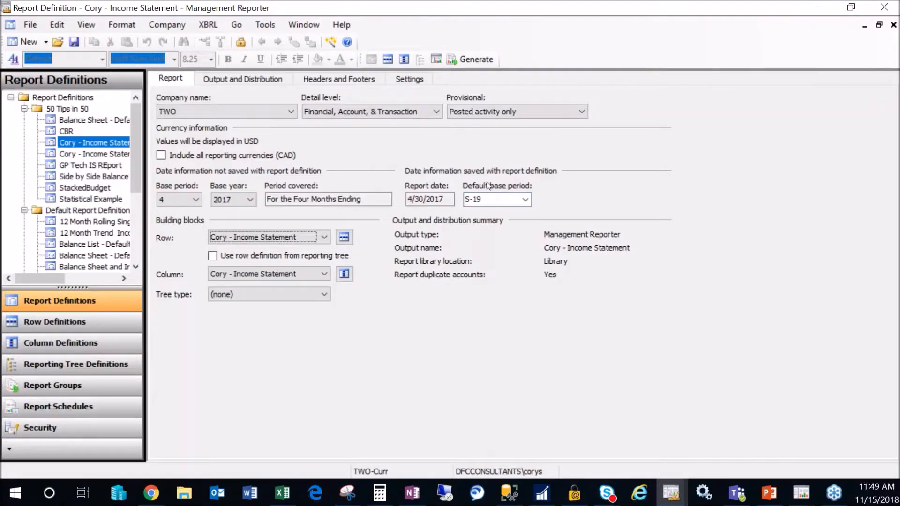
mouse_move(123, 49)
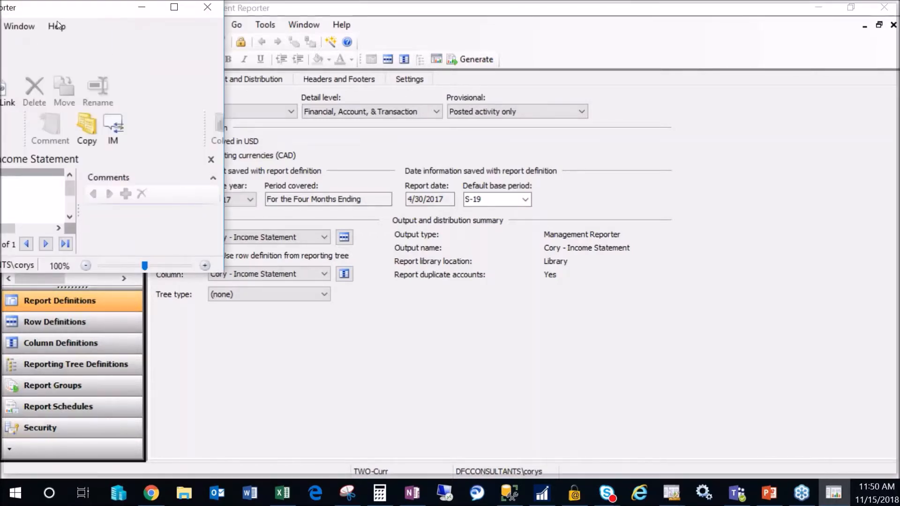
- Try drilling into the Salaries and Wages amount, then drill into Cost of Goods Sold - Retail/Parts
click(475, 59)
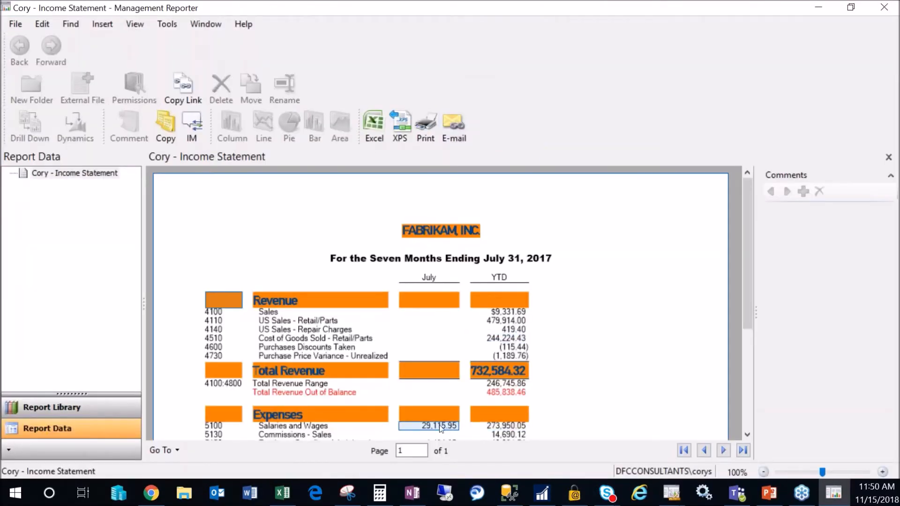
click(128, 126)
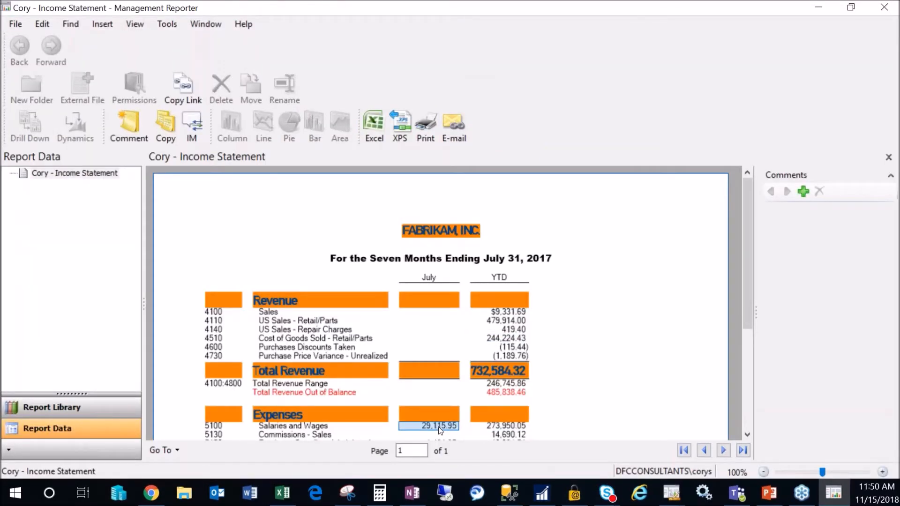
click(499, 425)
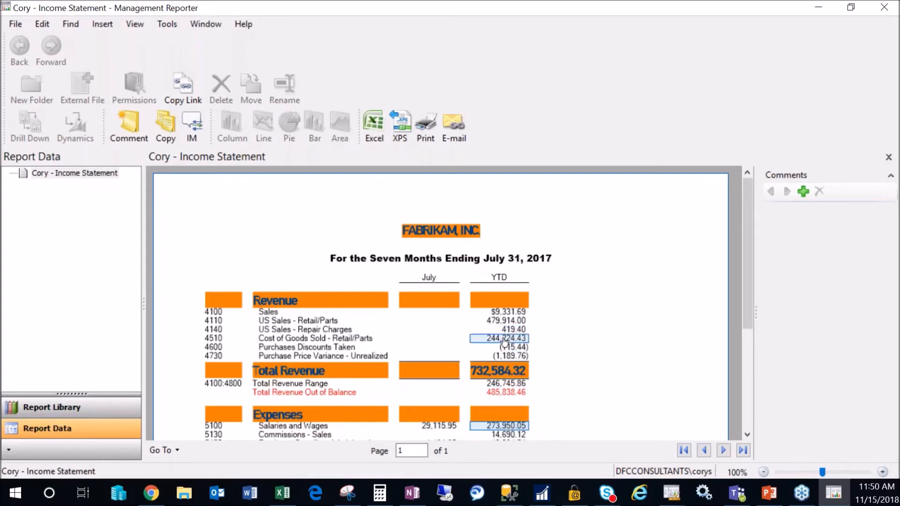
double_click(499, 338)
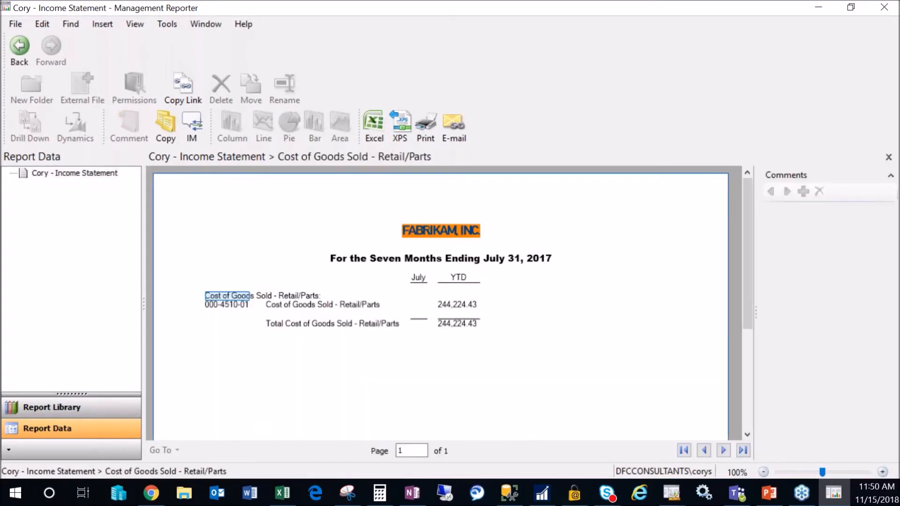